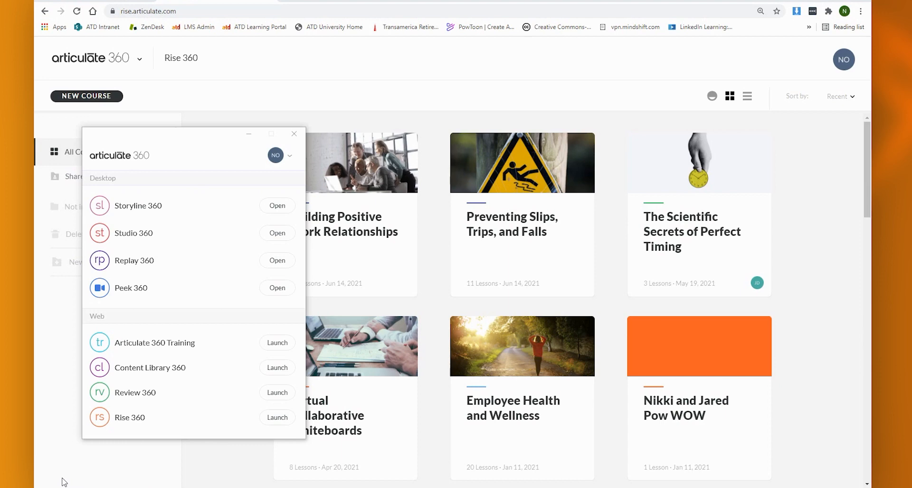
pyautogui.moveTo(167, 164)
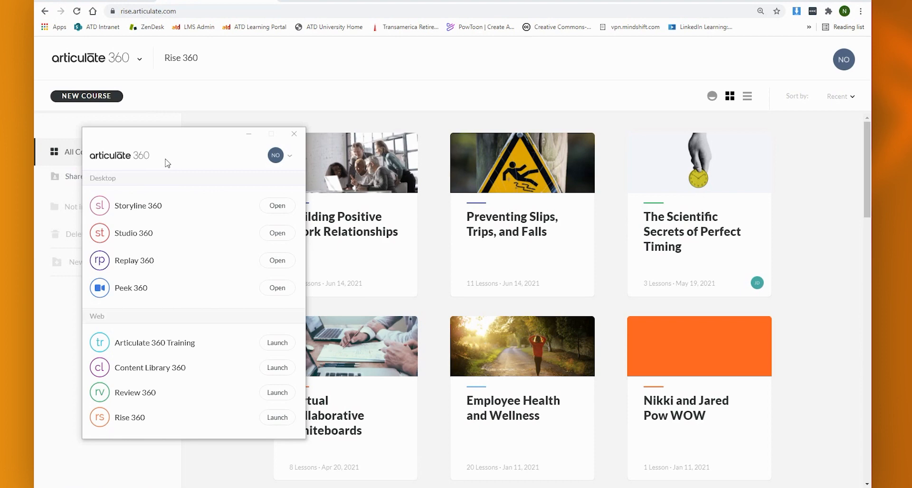
pyautogui.moveTo(157, 383)
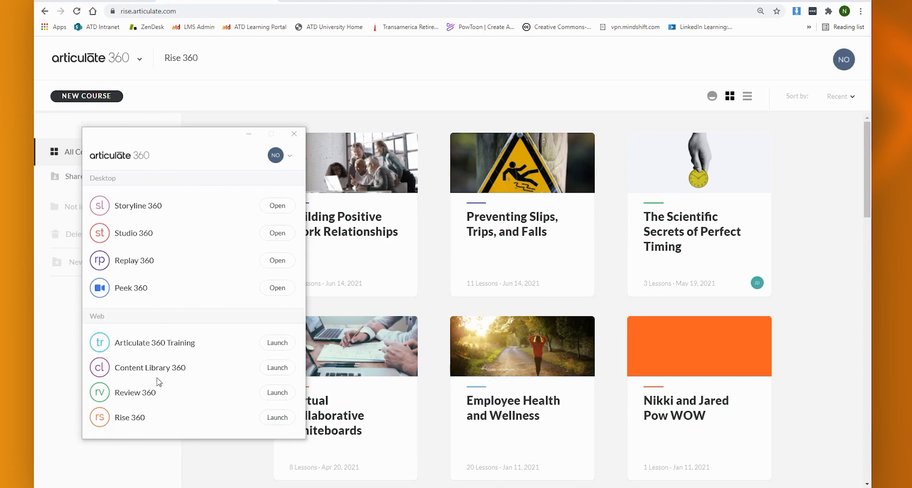
pyautogui.moveTo(161, 401)
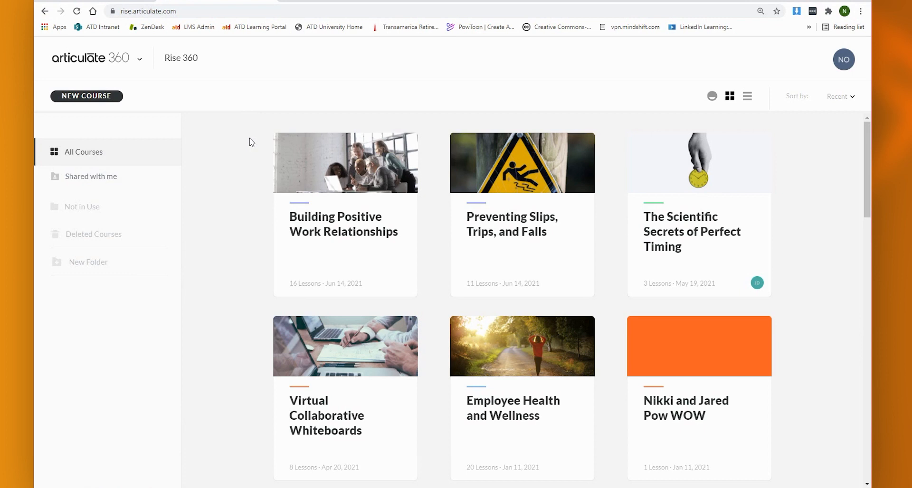
pyautogui.moveTo(305, 176)
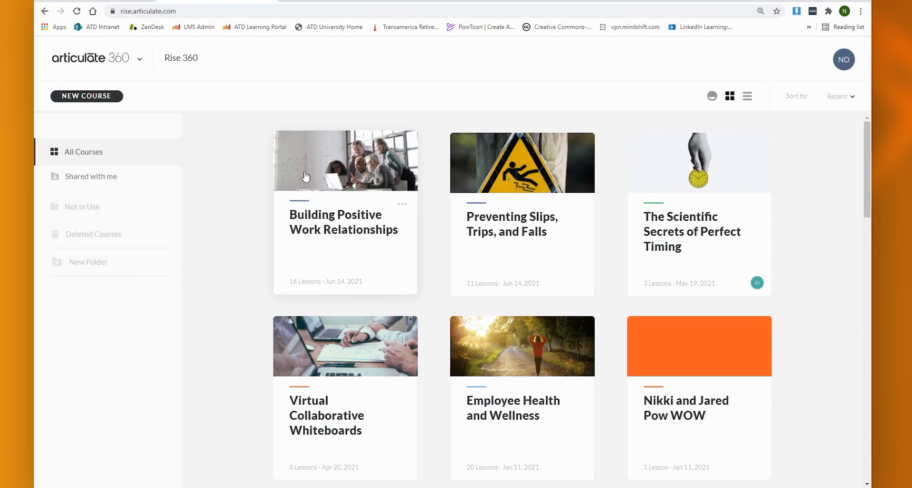
pyautogui.moveTo(244, 202)
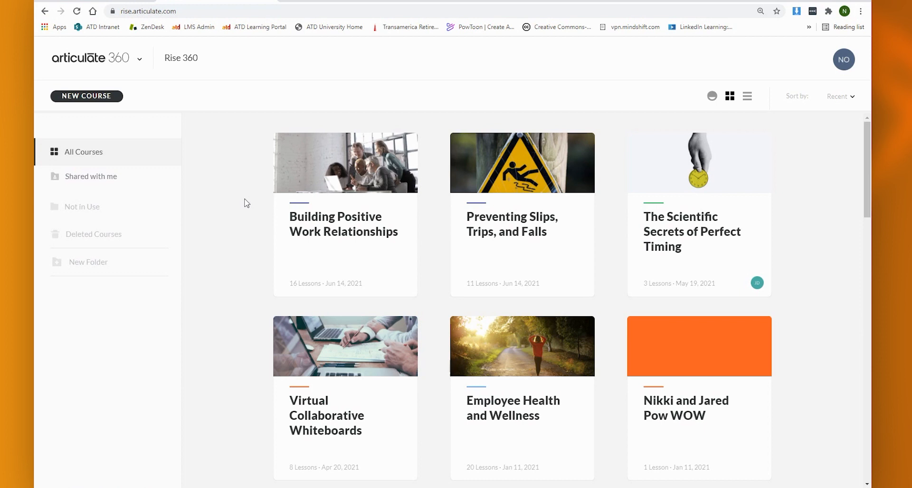
pyautogui.moveTo(232, 201)
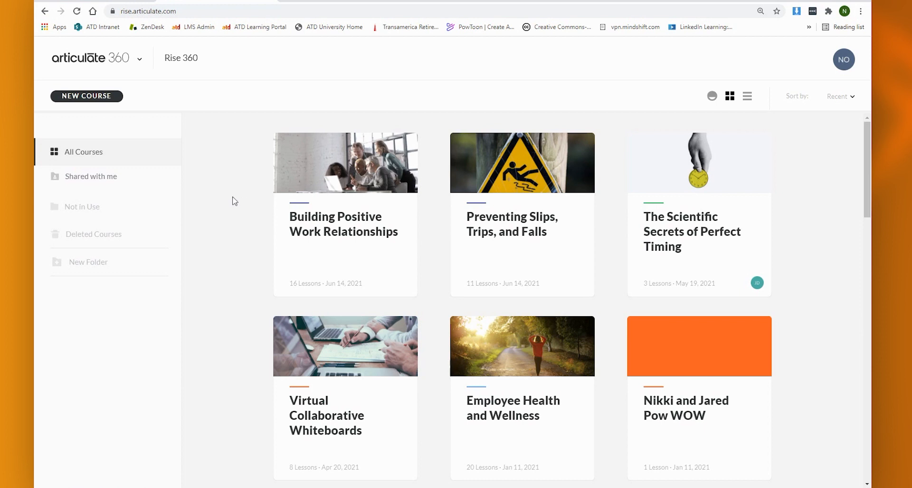
pyautogui.moveTo(327, 165)
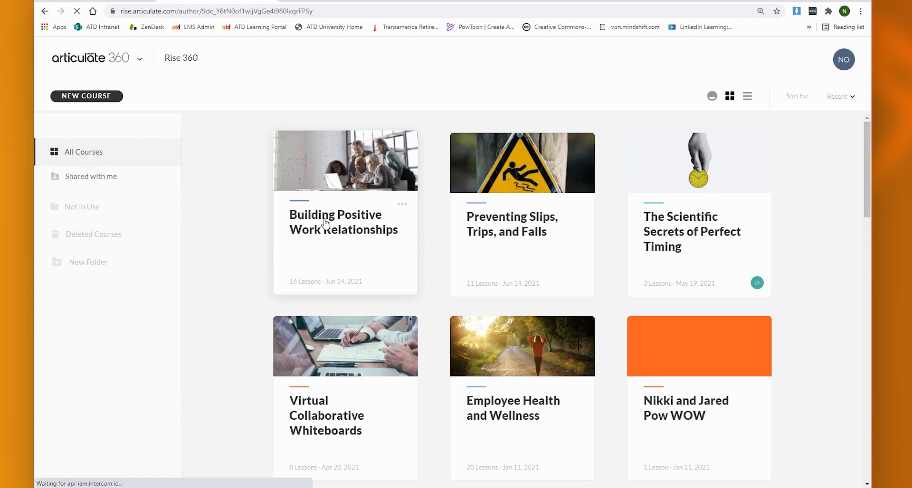
# Open Building Positive Work Relationships, review its lesson list, and launch the learner preview.
pyautogui.click(343, 221)
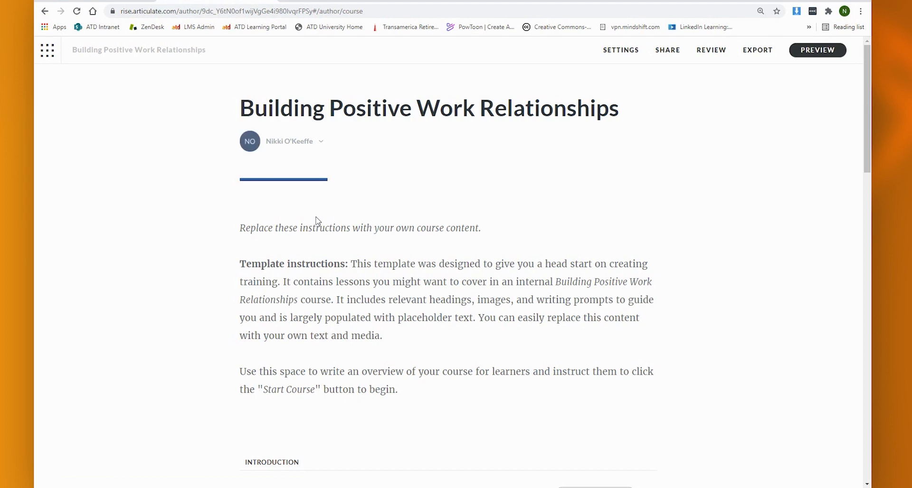
pyautogui.moveTo(315, 222)
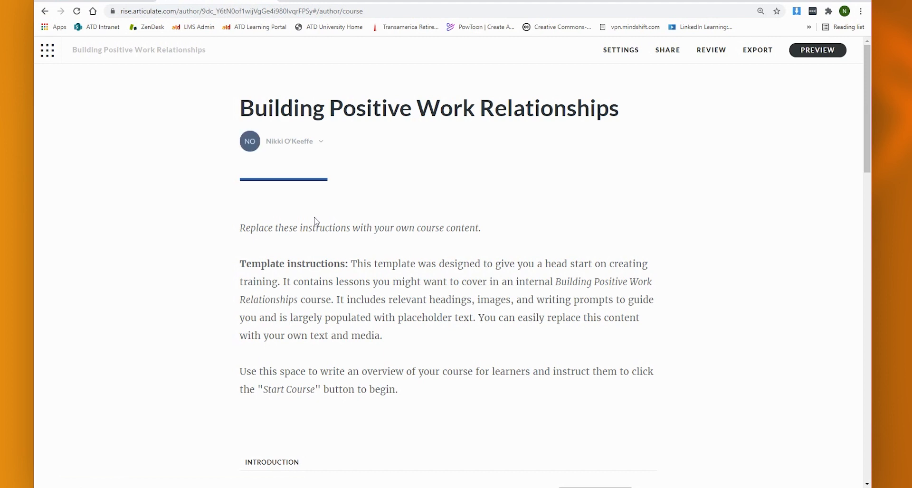
pyautogui.moveTo(320, 222)
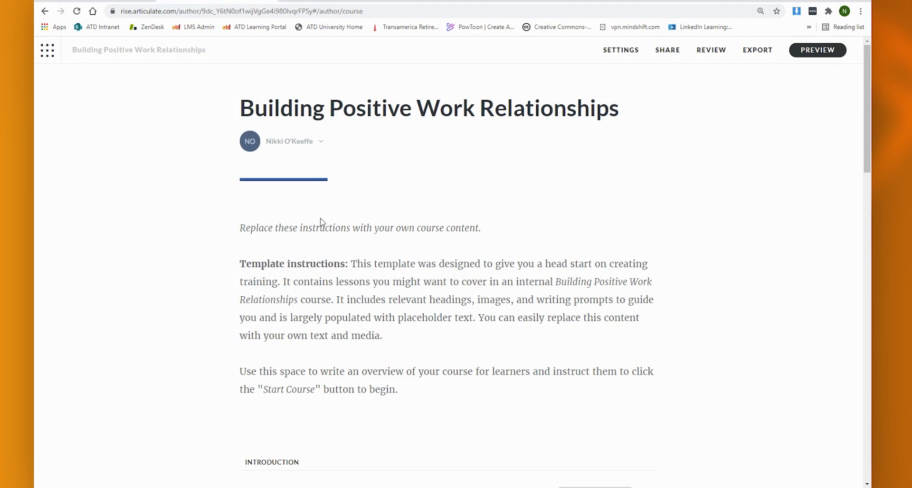
pyautogui.scroll(-3)
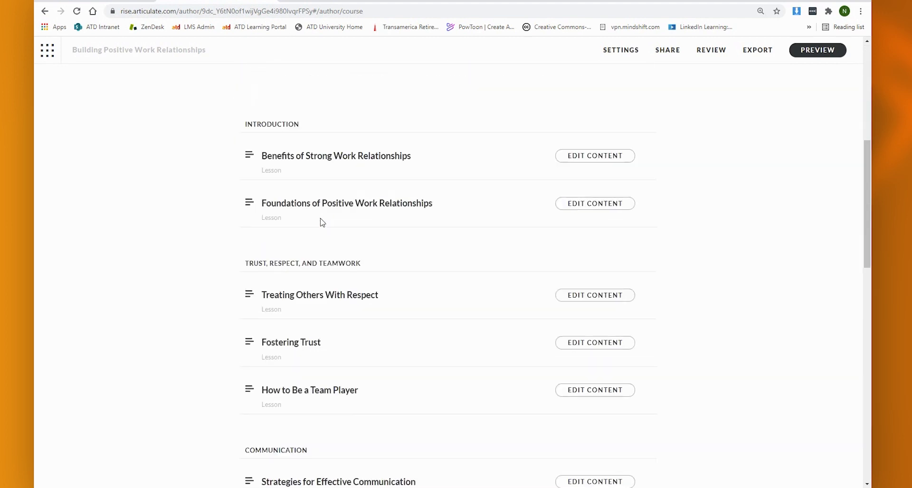
pyautogui.scroll(-3)
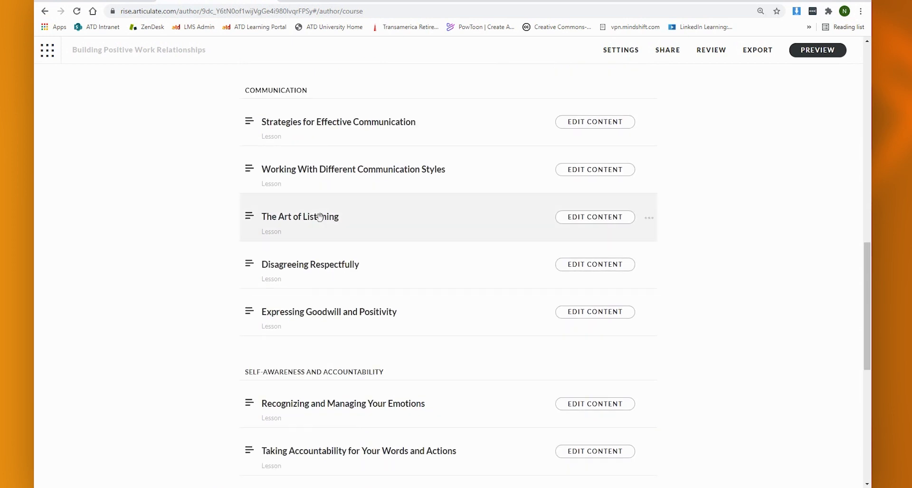
pyautogui.scroll(-3)
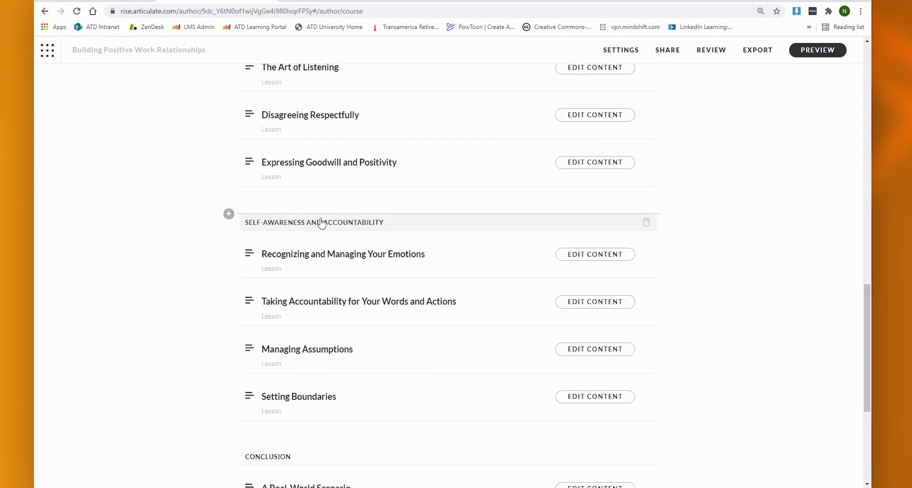
pyautogui.click(818, 49)
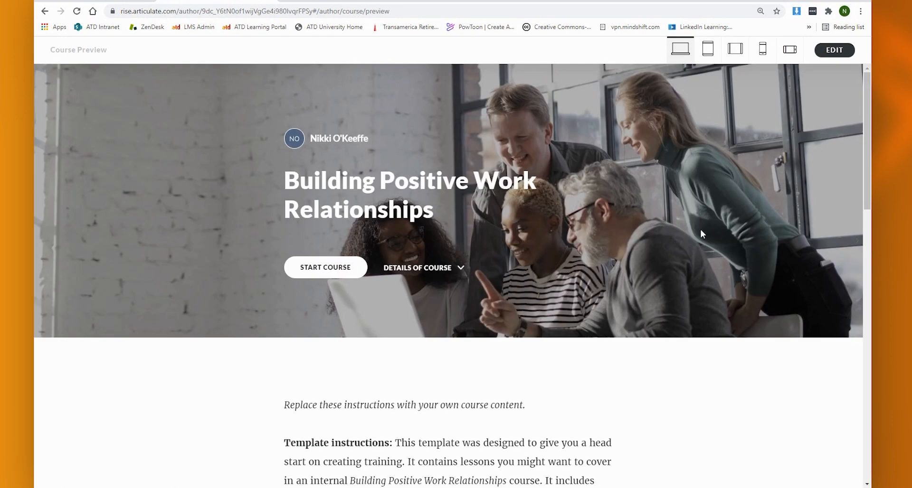
pyautogui.scroll(-3)
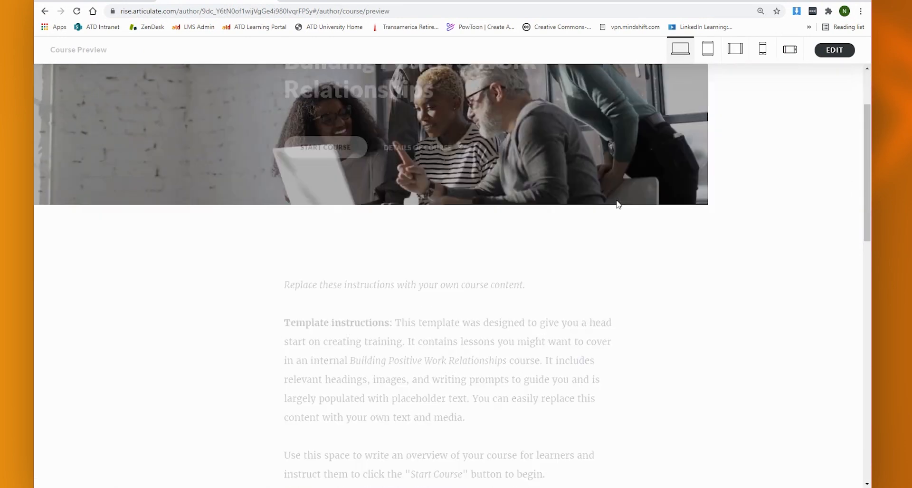
pyautogui.click(325, 148)
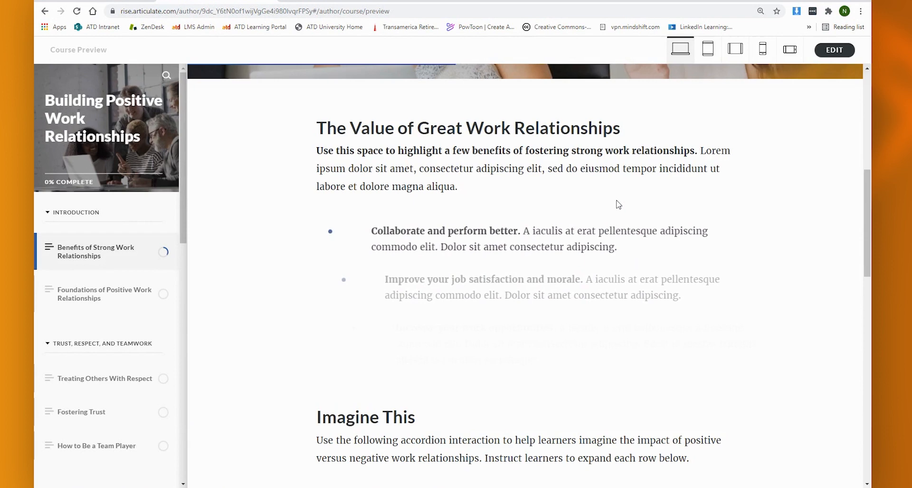
pyautogui.scroll(-3)
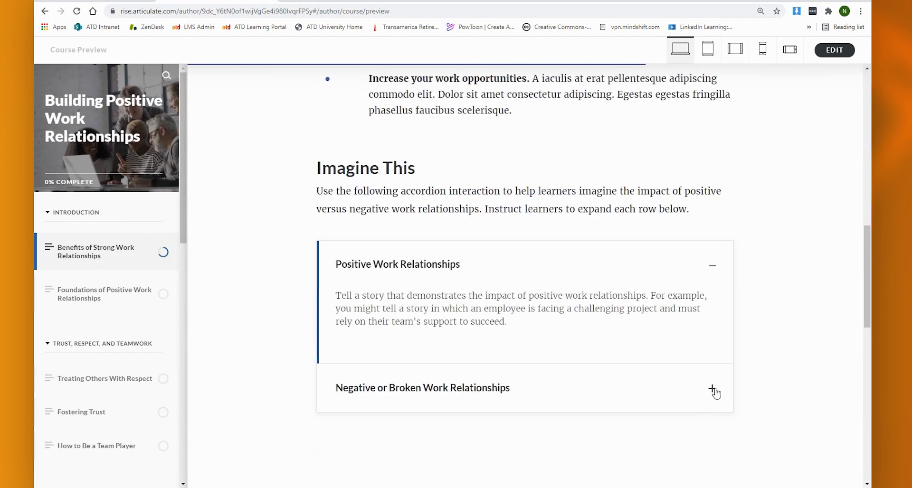
pyautogui.click(713, 388)
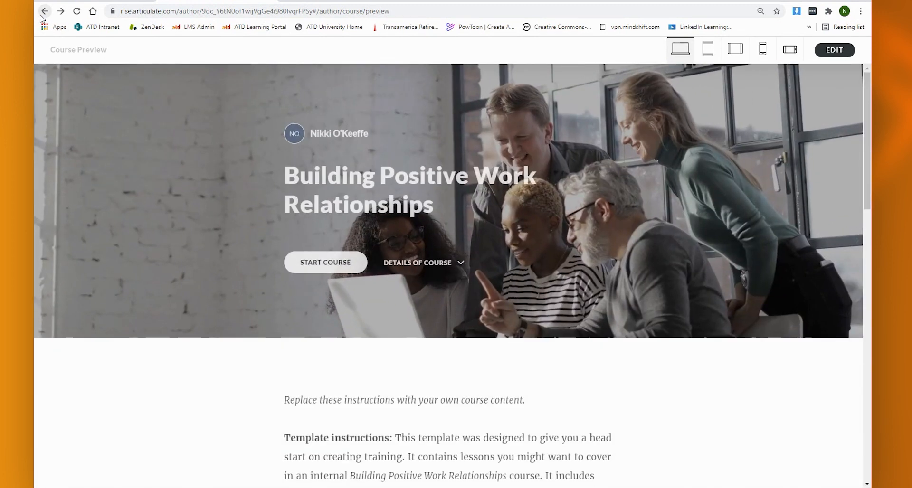
# Exit the preview via EDIT and return to the top of the course outline.
pyautogui.click(45, 12)
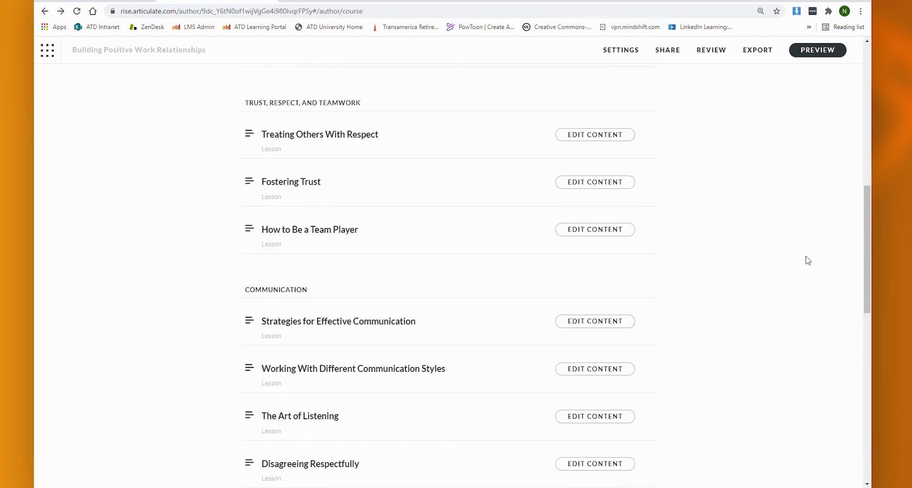
pyautogui.scroll(3)
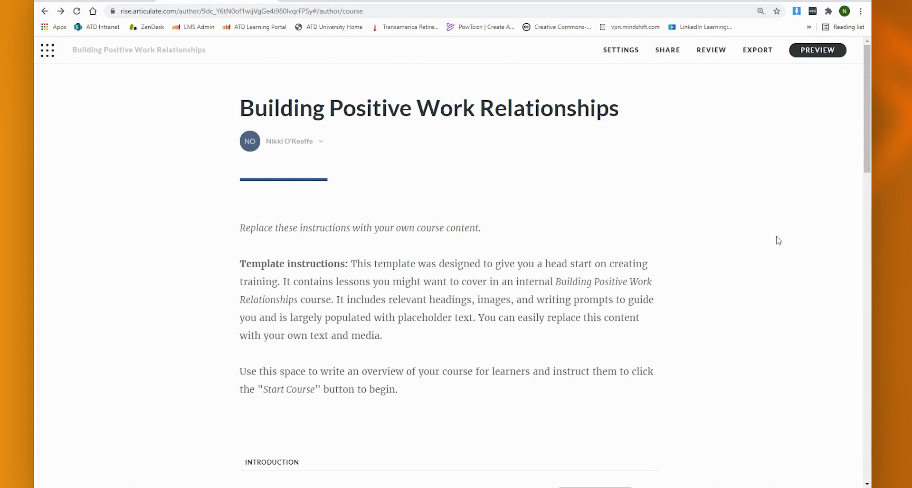
pyautogui.moveTo(671, 77)
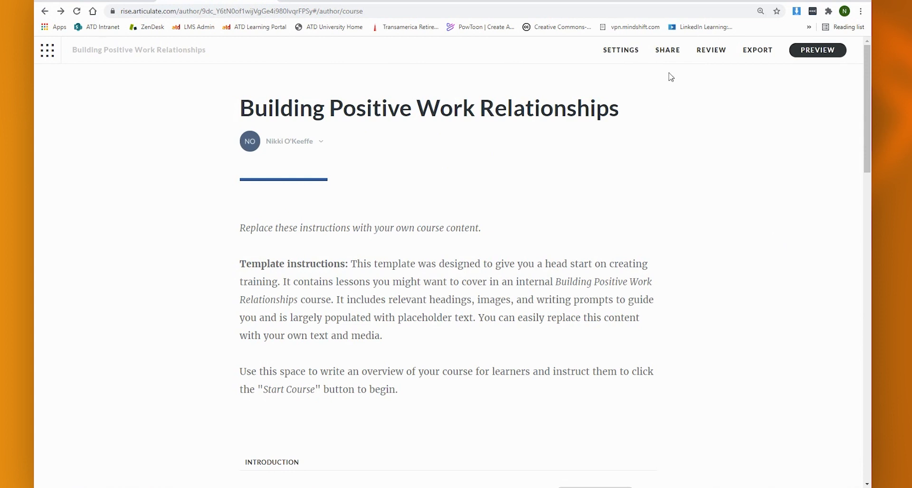
pyautogui.moveTo(668, 53)
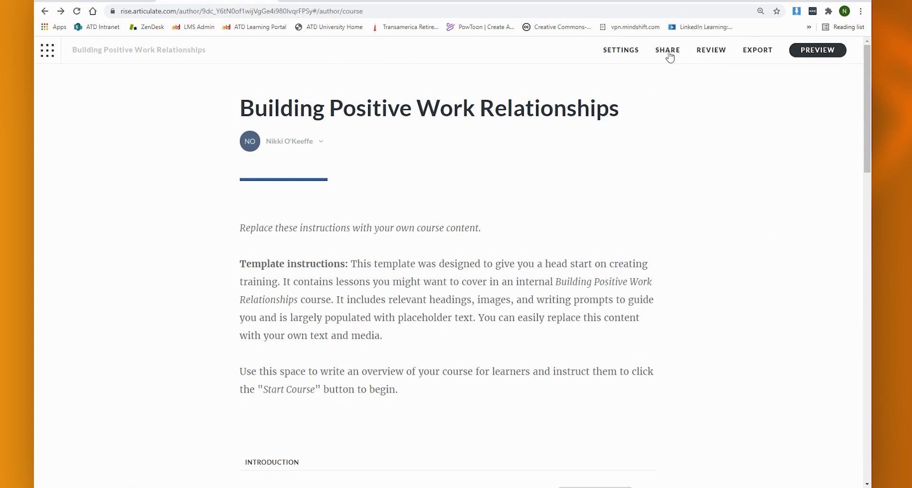
# In Share, select the whole Preview Link, toggle Set a password on then off, and view collaborators.
pyautogui.click(667, 49)
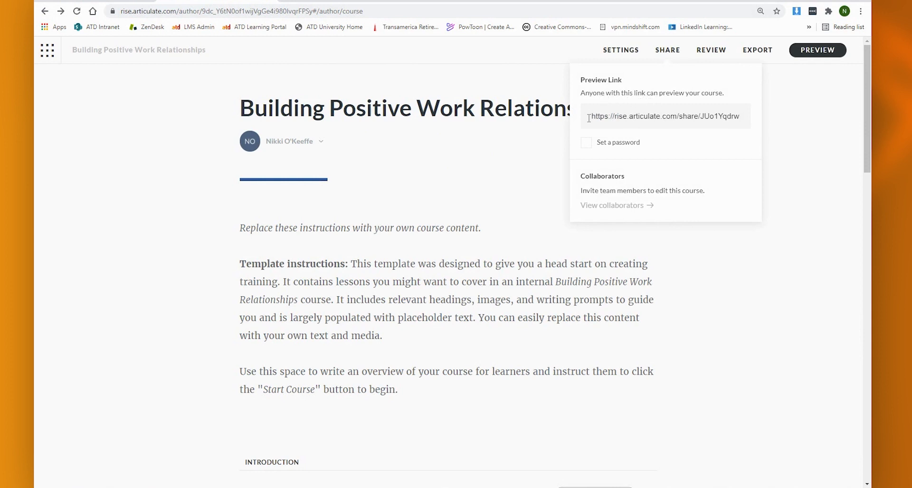
pyautogui.tripleClick(666, 116)
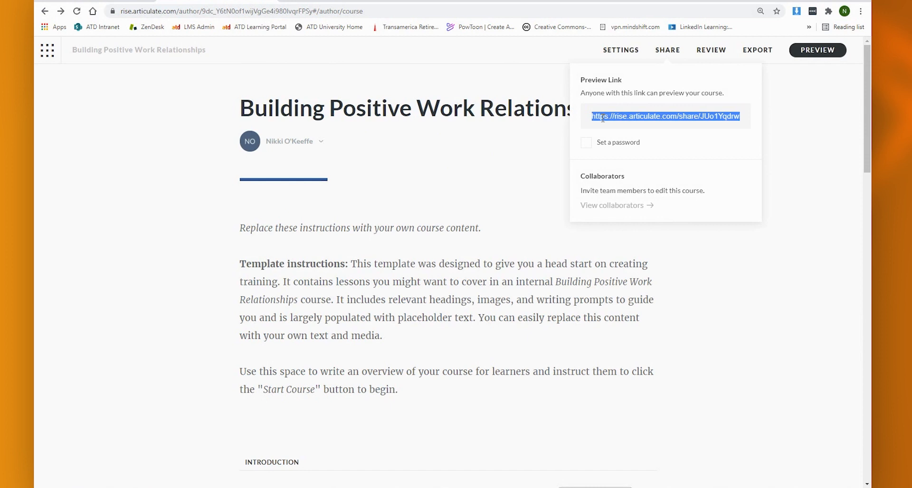
pyautogui.click(586, 143)
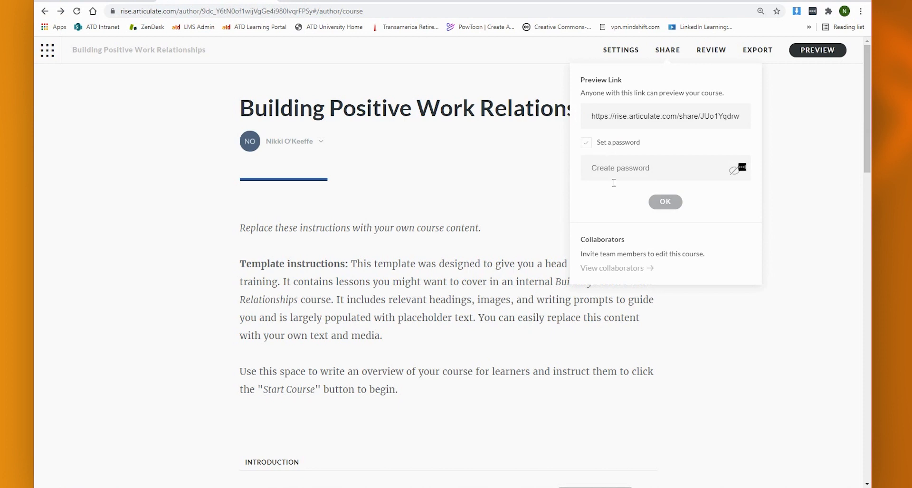
pyautogui.moveTo(639, 243)
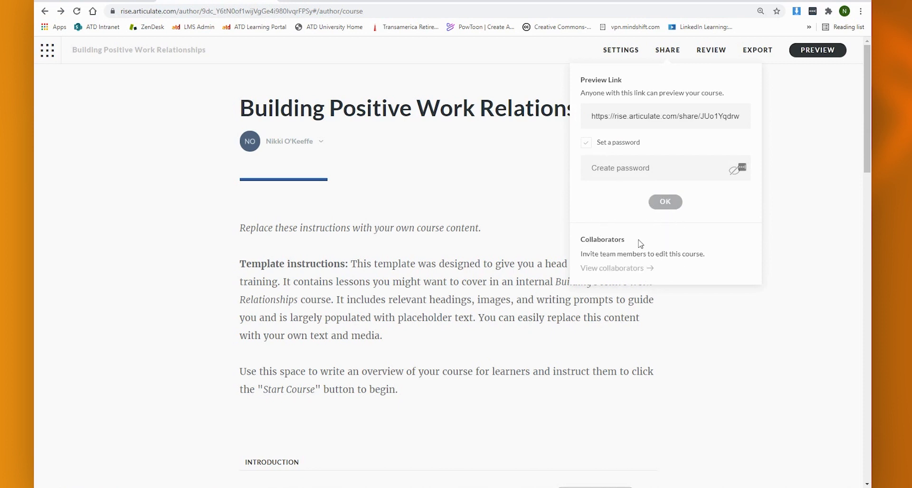
pyautogui.click(586, 142)
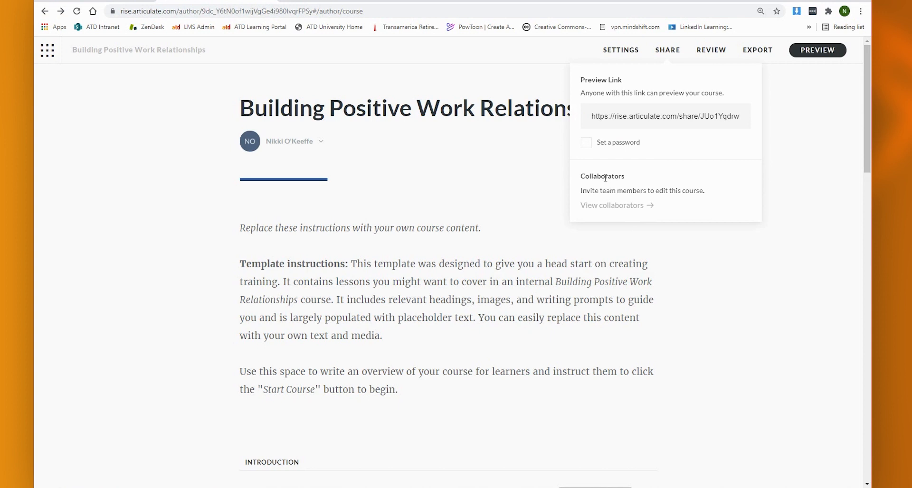
pyautogui.moveTo(605, 183)
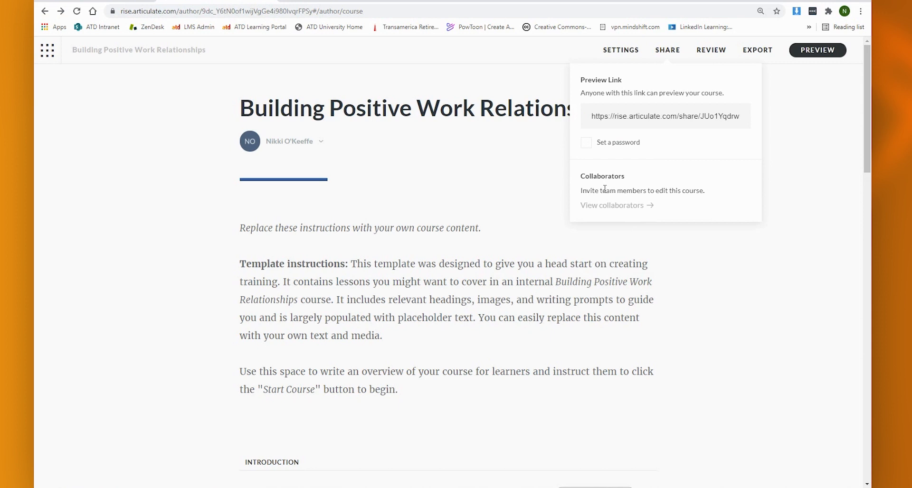
pyautogui.click(612, 205)
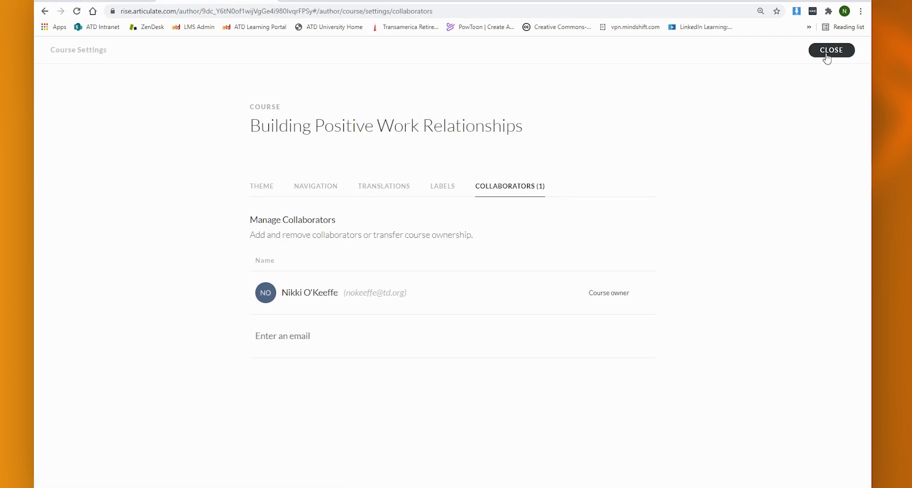
# Close Course Settings after confirming the owner is the only collaborator.
pyautogui.click(831, 50)
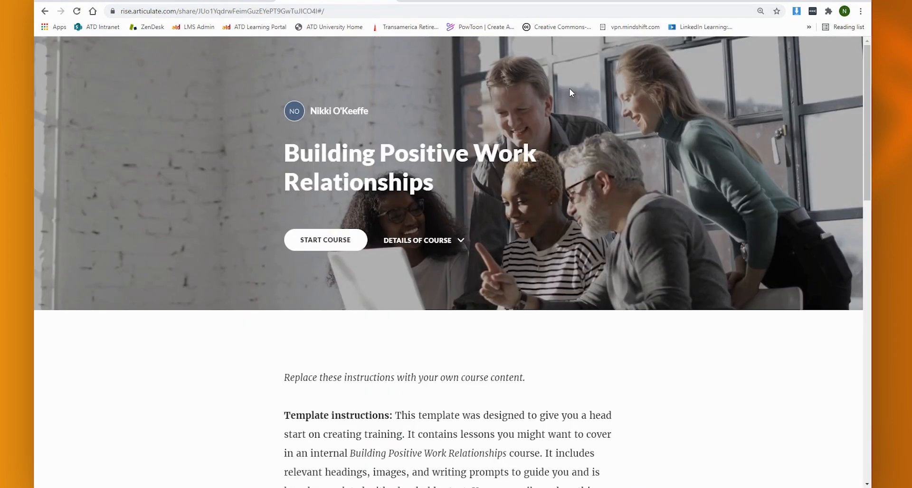
# Start the shared course and view the How to Be a Team Player lesson.
pyautogui.scroll(-3)
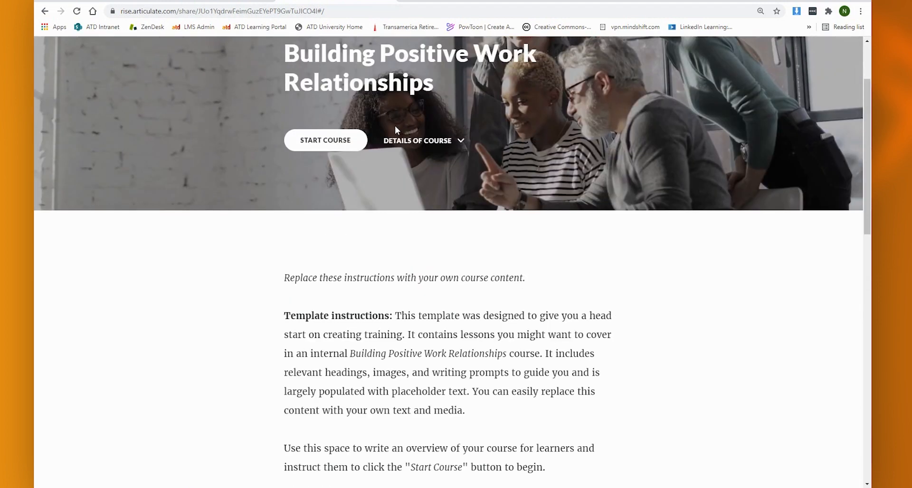
pyautogui.click(325, 140)
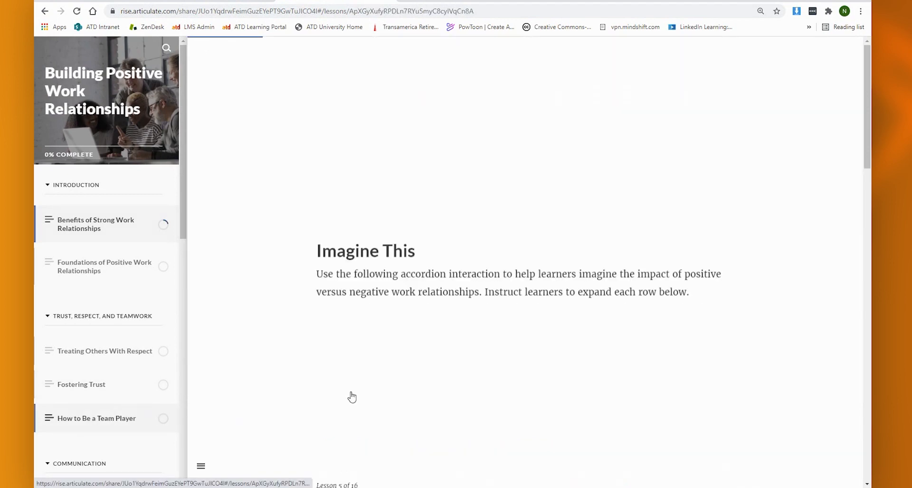
pyautogui.click(97, 418)
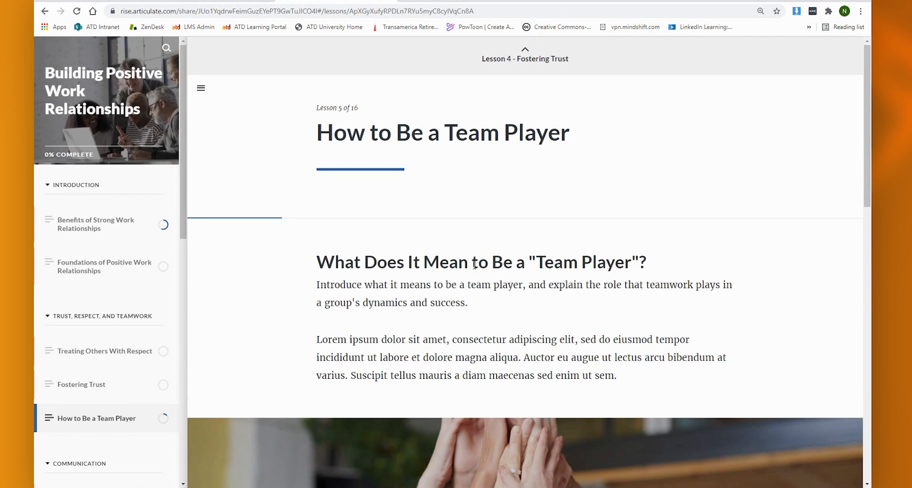
pyautogui.scroll(-3)
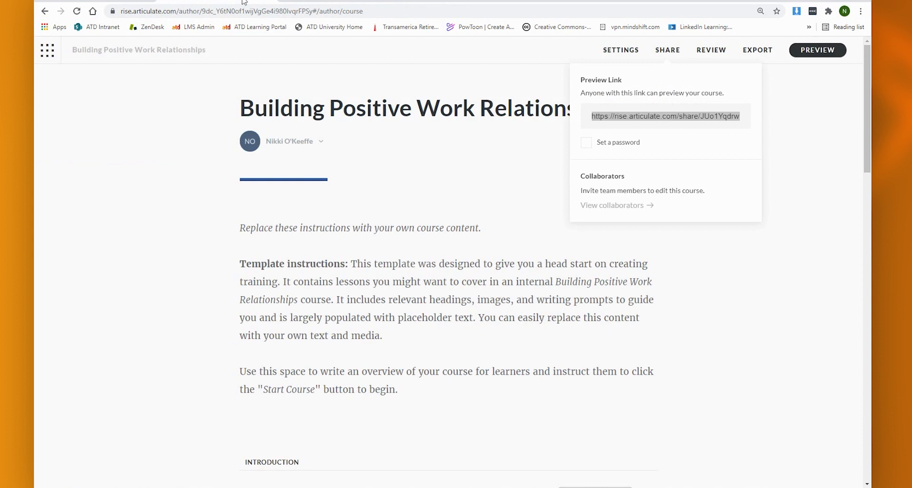
# Switch browser tabs back toward the Review 360 My Content library.
pyautogui.click(665, 116)
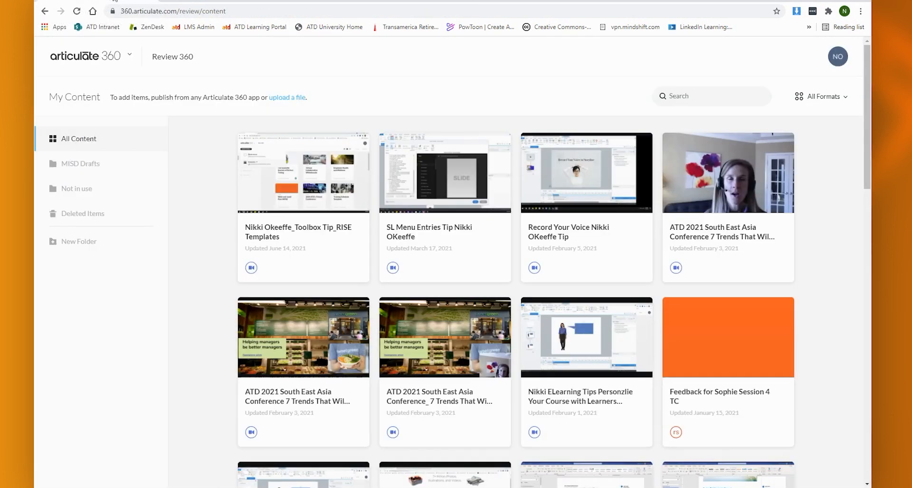
pyautogui.moveTo(207, 86)
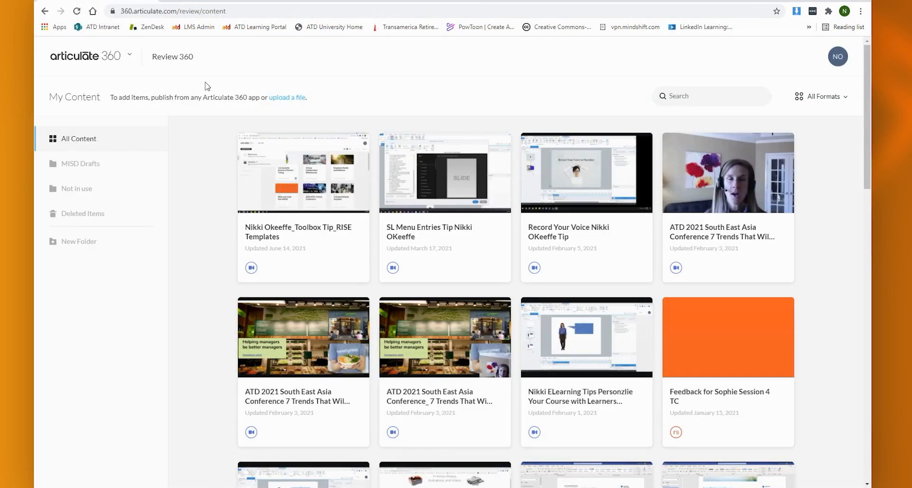
pyautogui.moveTo(531, 196)
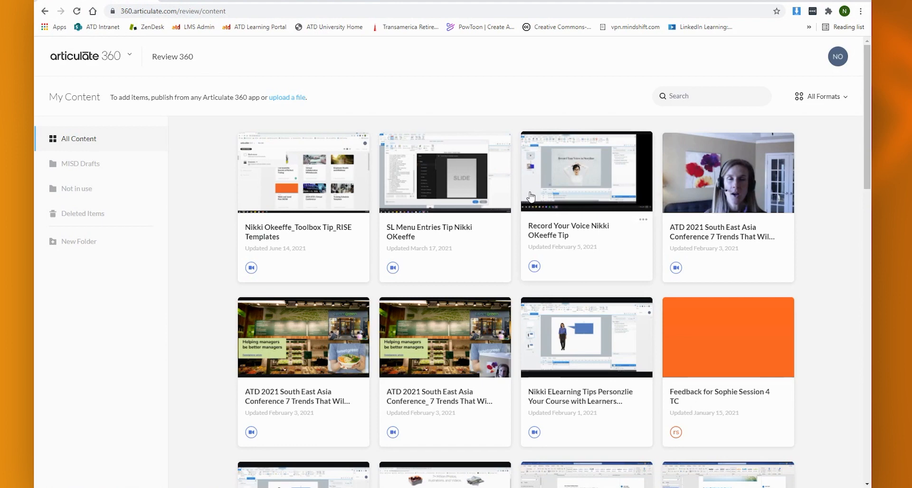
pyautogui.scroll(-3)
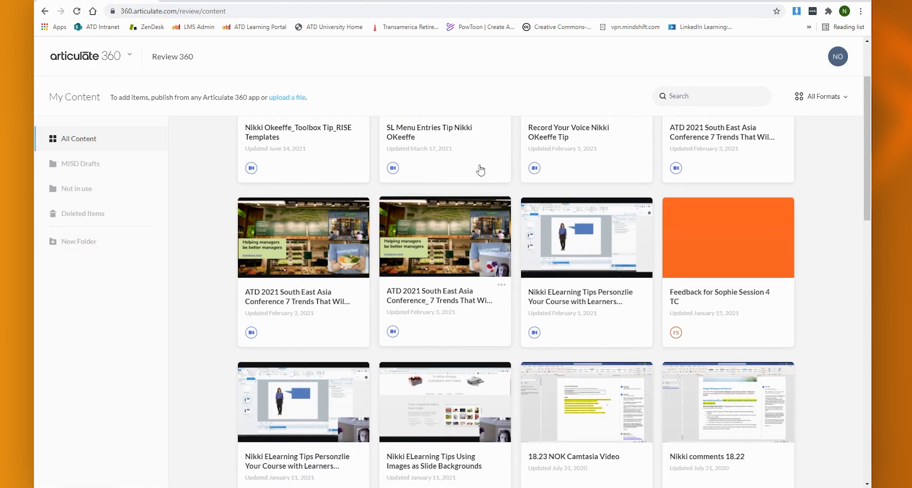
pyautogui.moveTo(301, 72)
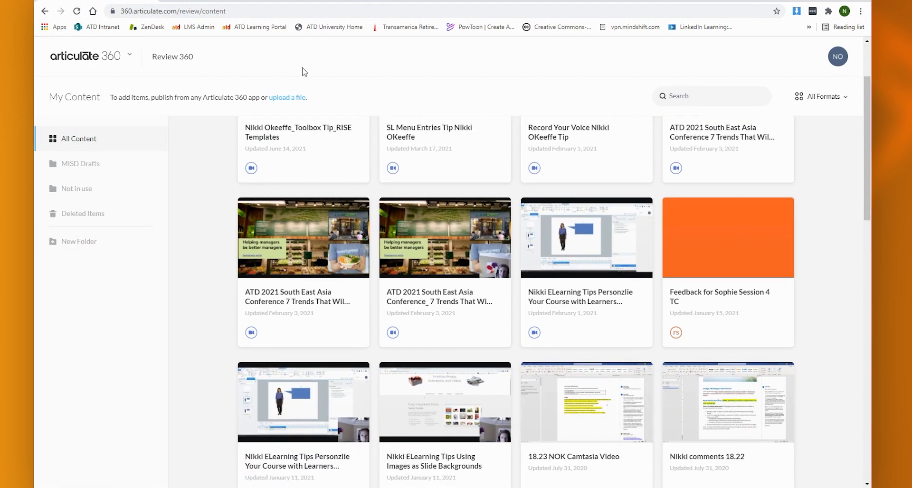
pyautogui.scroll(-3)
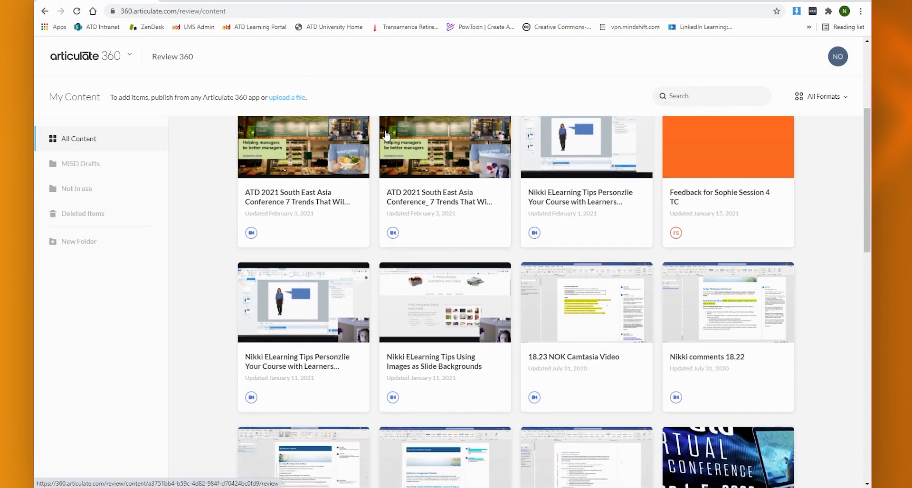
pyautogui.scroll(-3)
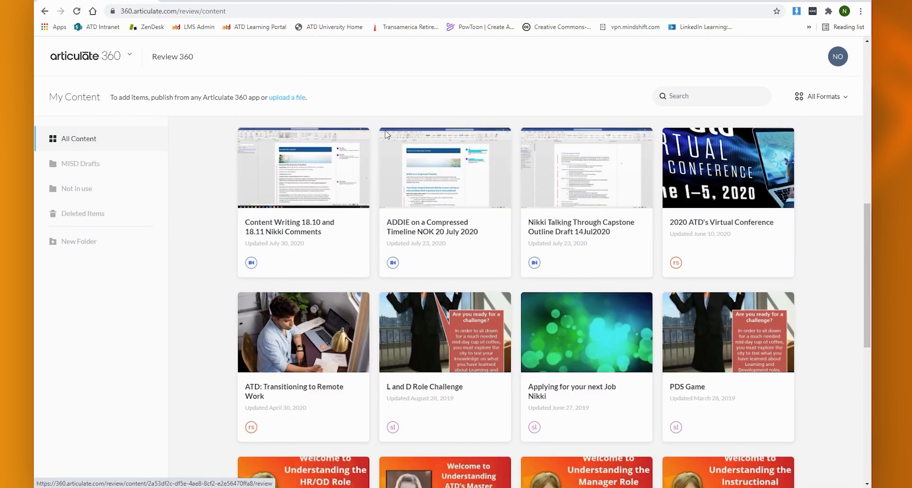
pyautogui.scroll(-3)
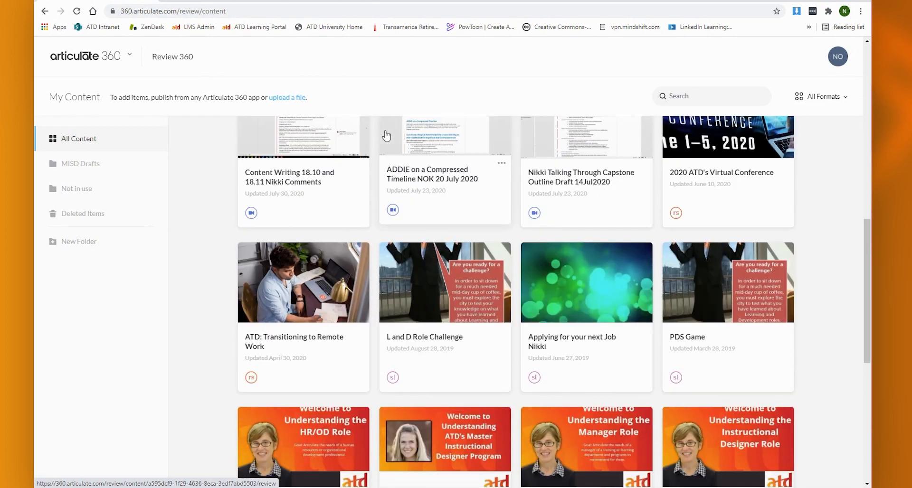
pyautogui.scroll(-3)
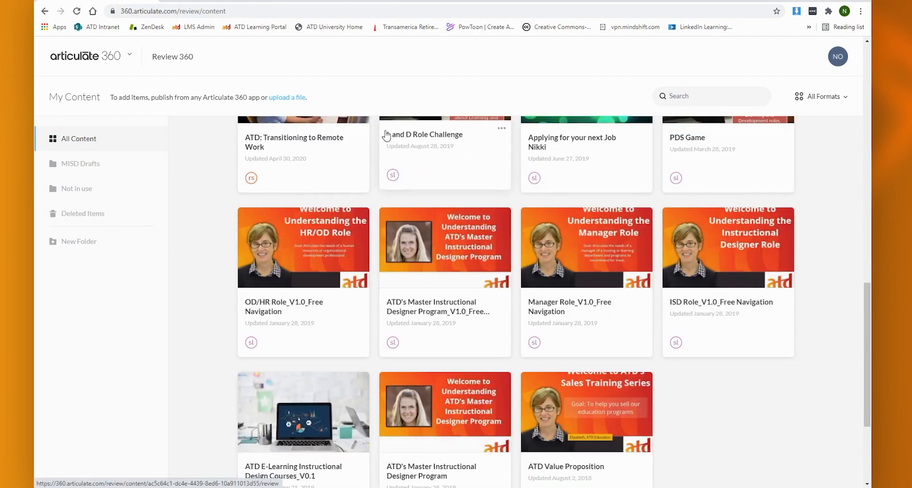
pyautogui.scroll(-3)
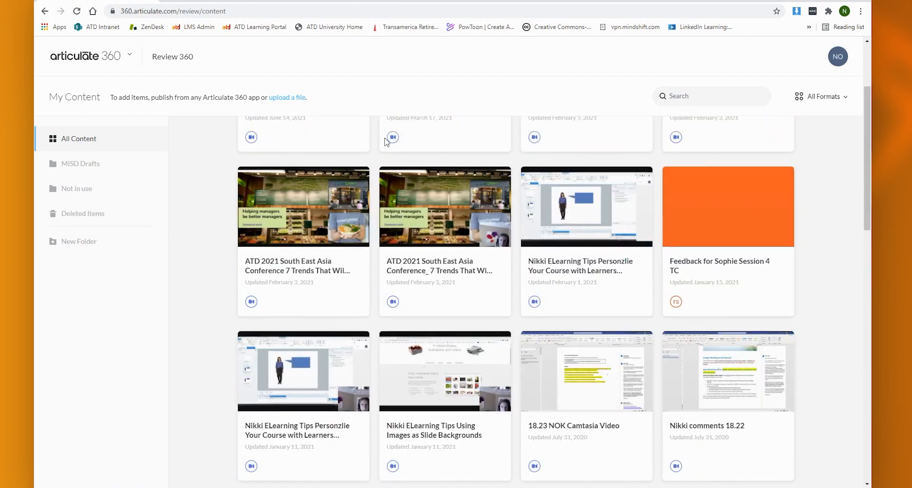
pyautogui.scroll(-3)
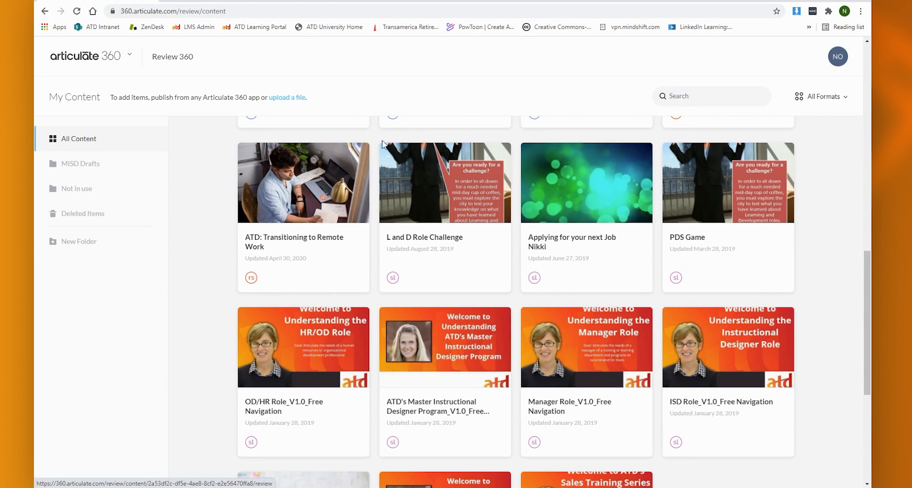
pyautogui.click(445, 182)
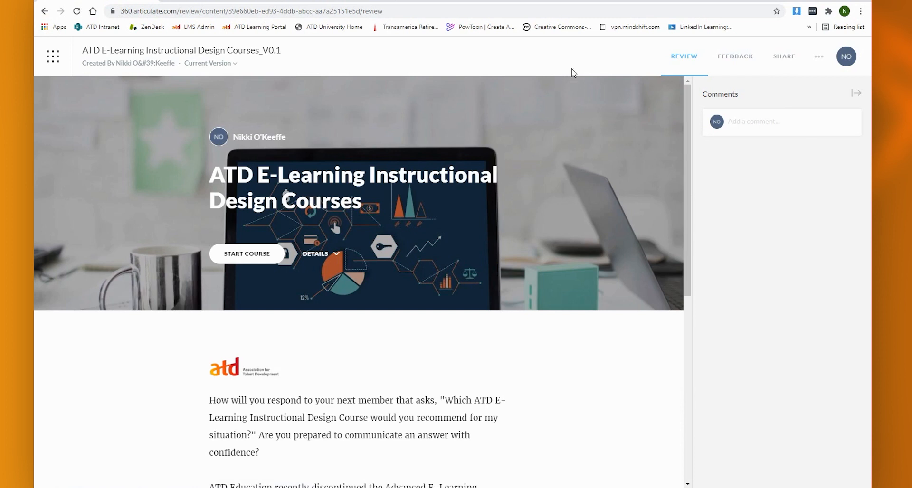
pyautogui.moveTo(691, 64)
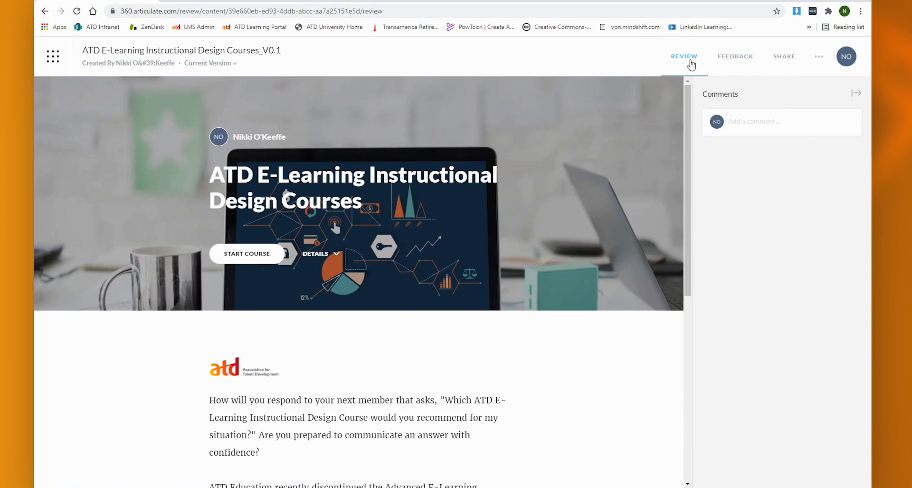
pyautogui.moveTo(785, 56)
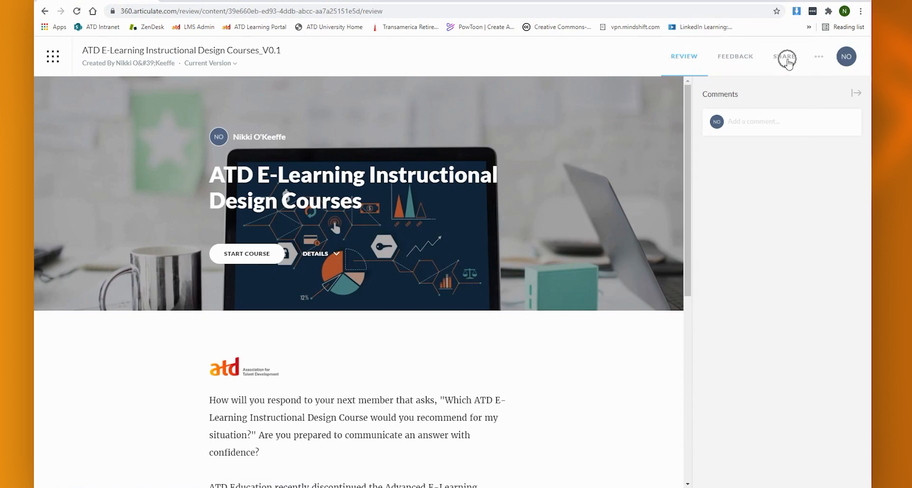
# Begin a new comment in the Comments panel of the ATD E-Learning review.
pyautogui.click(756, 122)
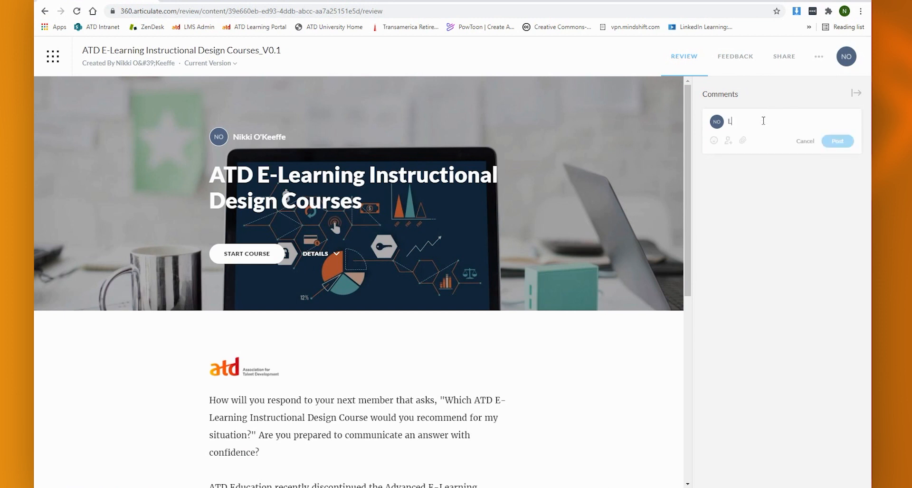
# Post the comment 'Looking good!' and the reply 'Thanks!', then start attaching a file.
pyautogui.write('ooking good!')
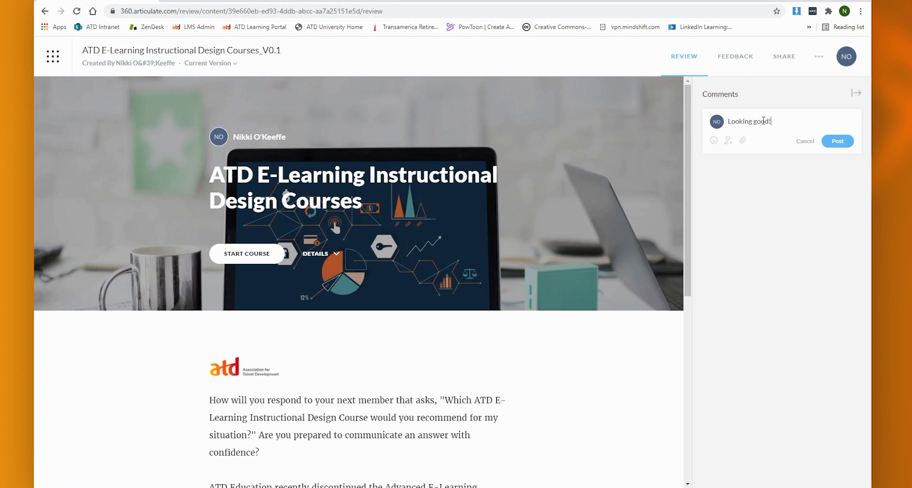
pyautogui.click(837, 140)
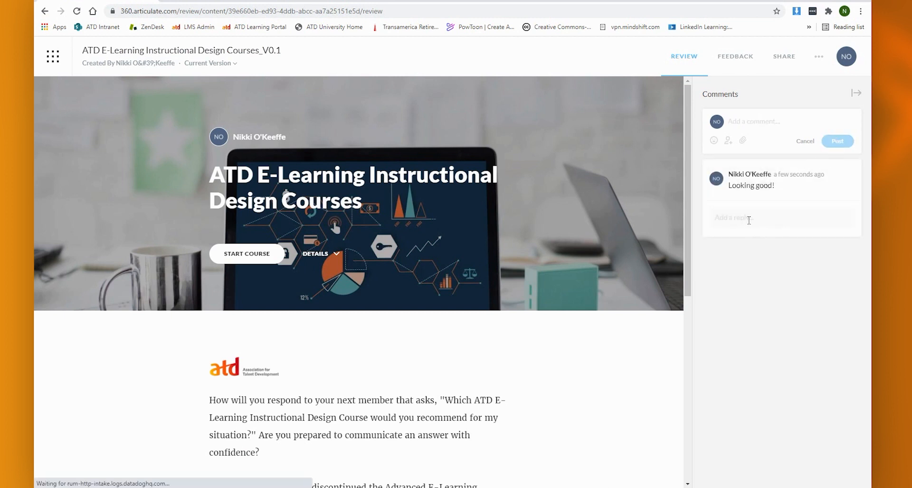
pyautogui.write('Thanks!')
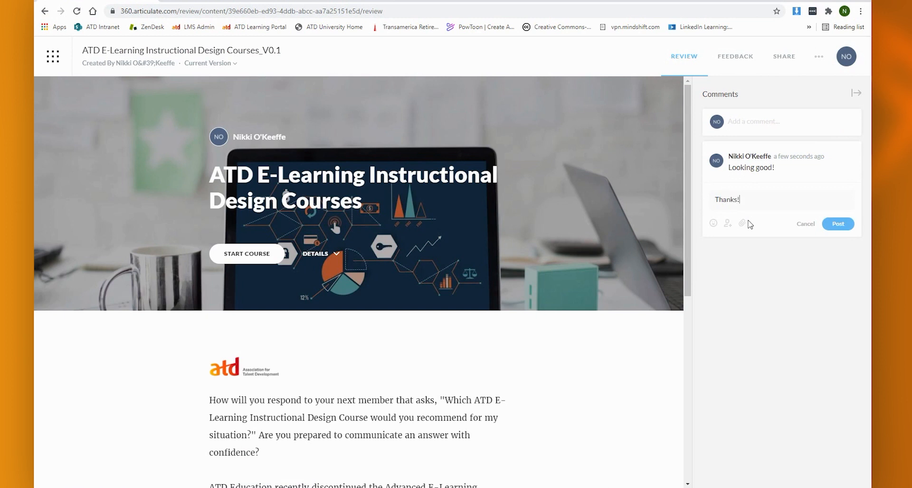
pyautogui.click(838, 224)
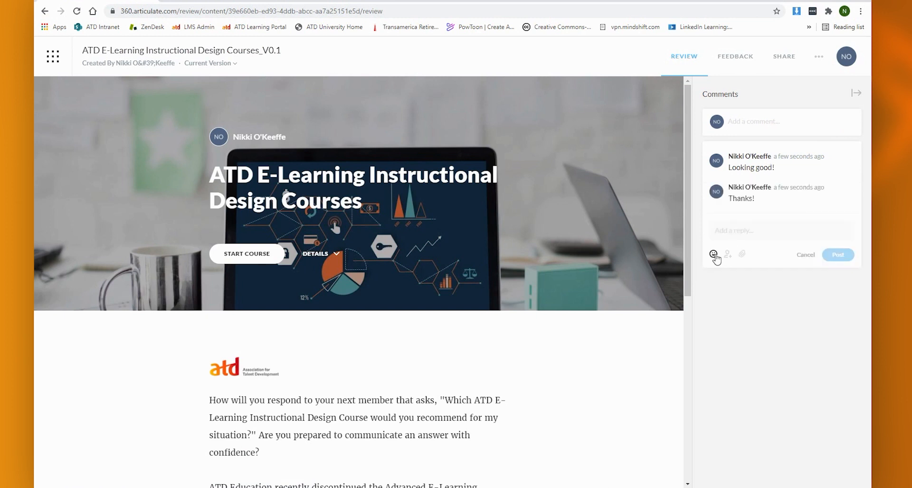
pyautogui.moveTo(742, 255)
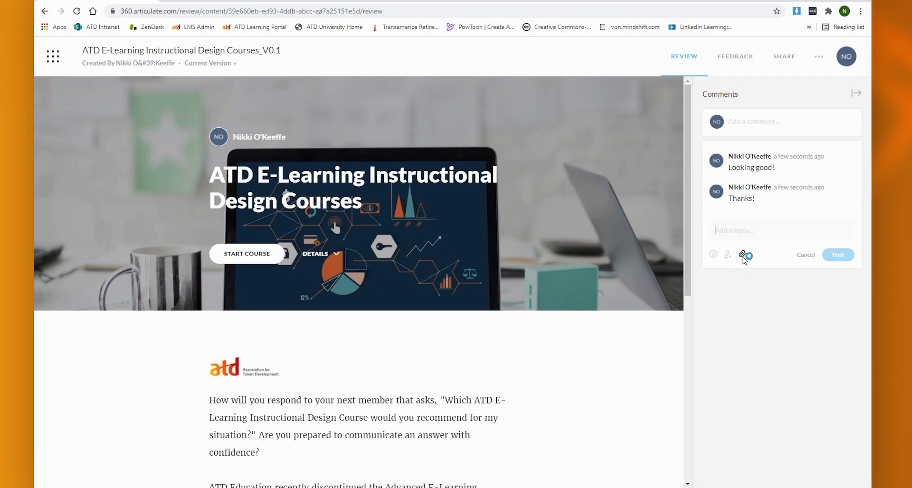
pyautogui.click(742, 255)
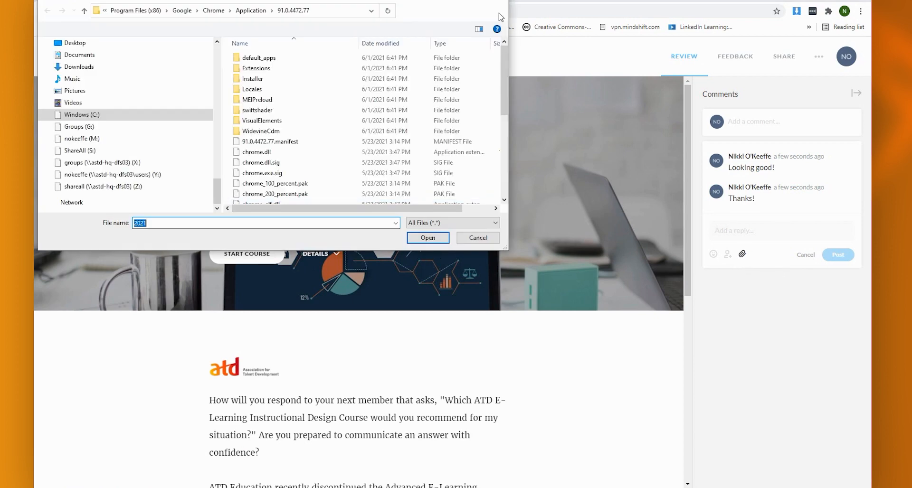
pyautogui.click(477, 237)
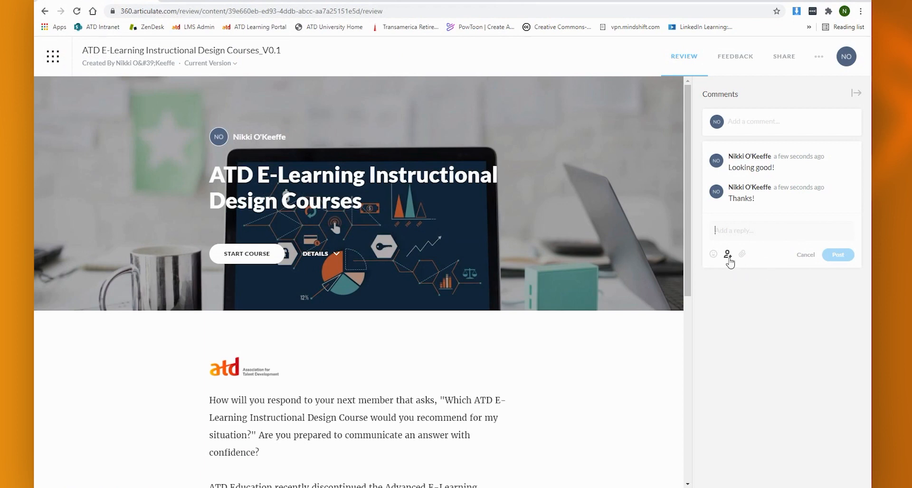
pyautogui.click(727, 255)
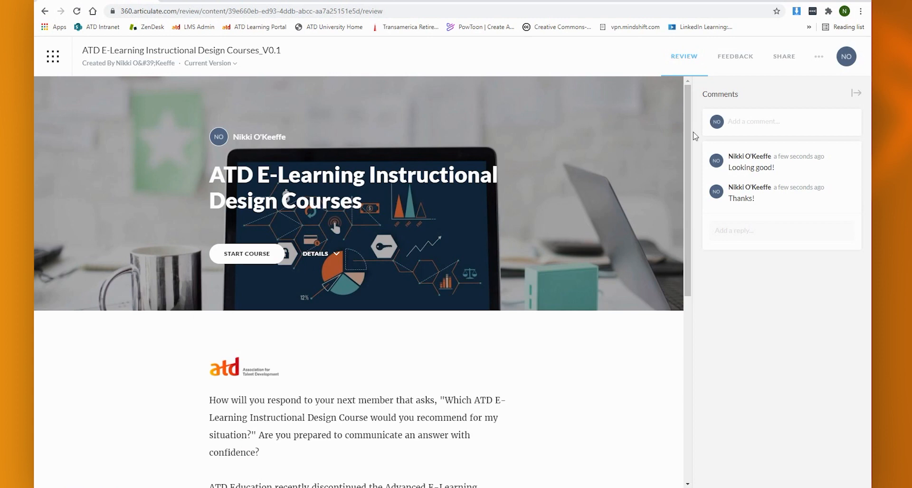
pyautogui.scroll(-3)
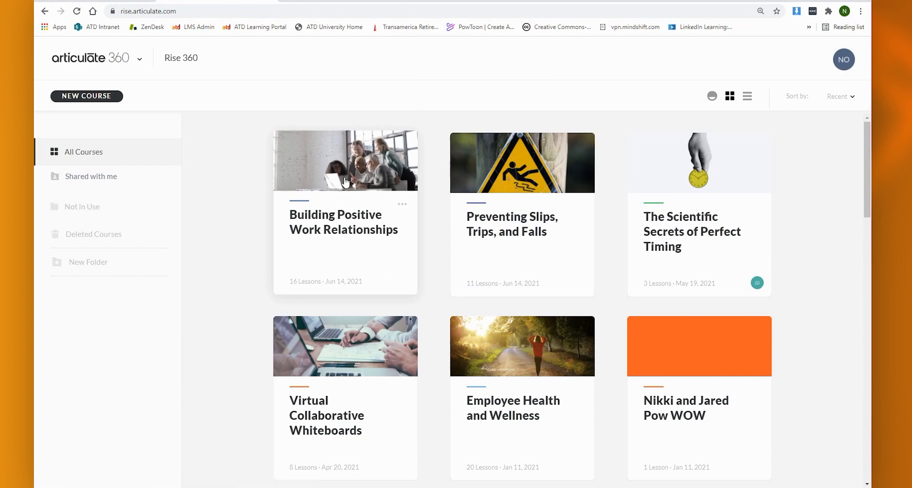
# Open How to Be a Team Player for editing and briefly open its Text on Image block editor.
pyautogui.click(402, 204)
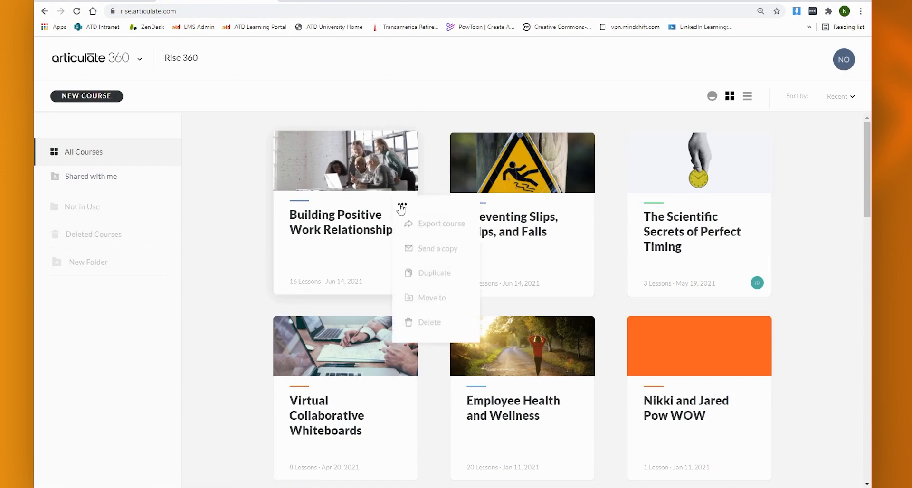
pyautogui.click(344, 160)
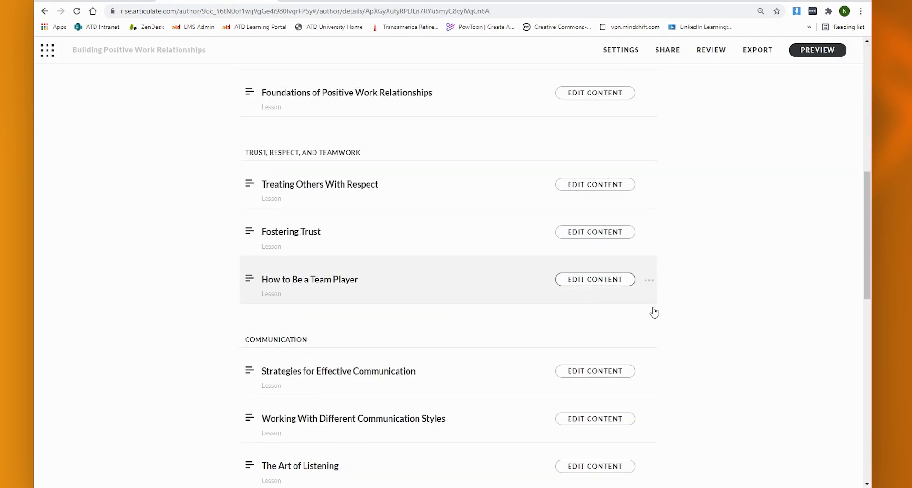
pyautogui.click(595, 279)
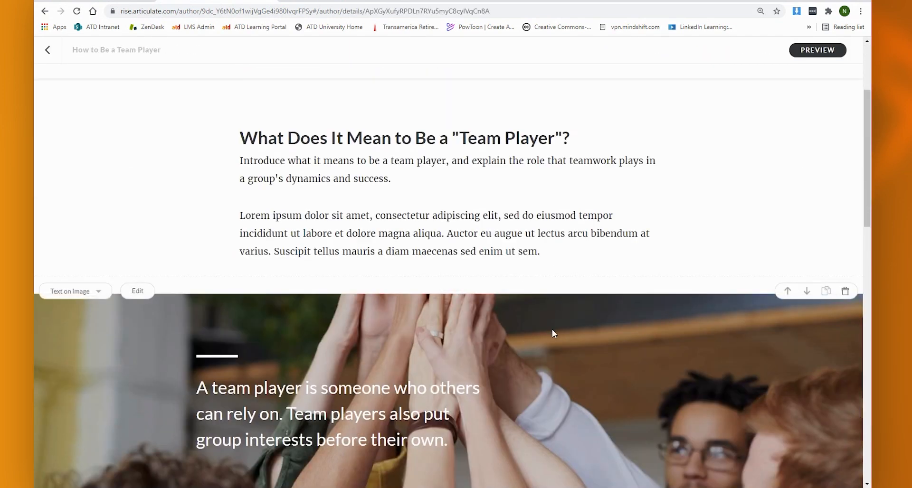
pyautogui.click(137, 292)
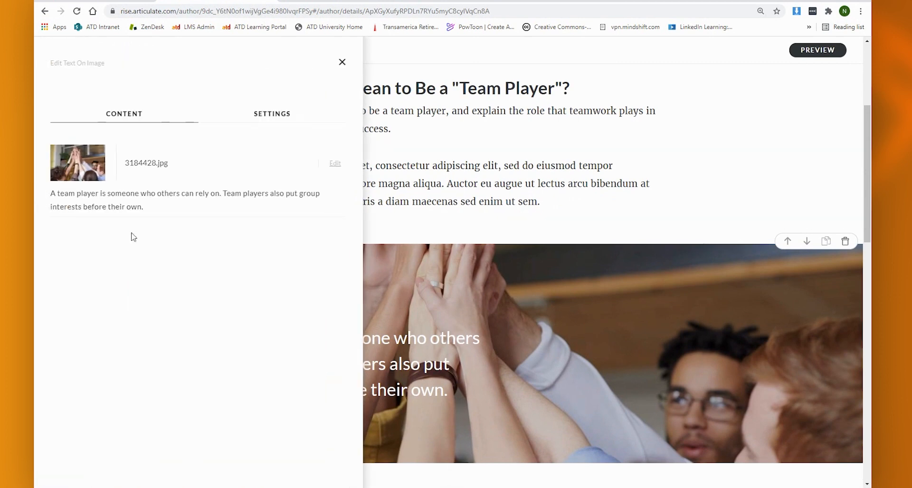
pyautogui.click(342, 62)
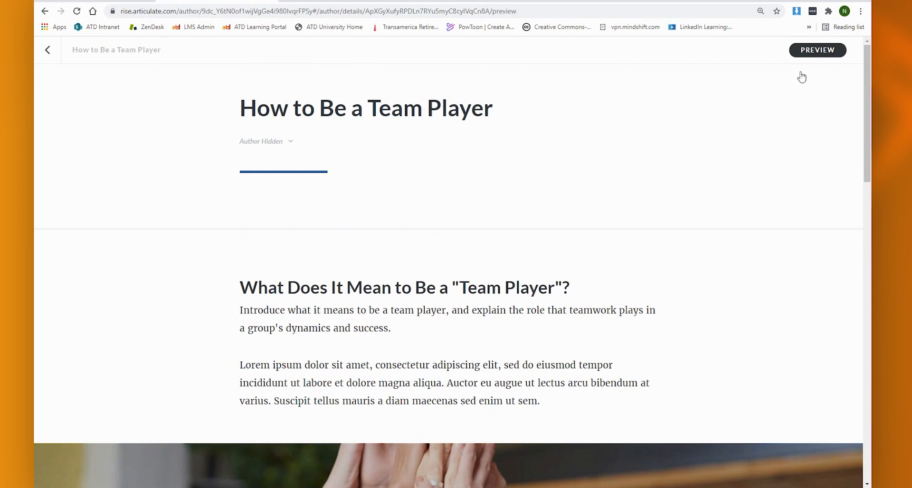
# Preview the How to Be a Team Player lesson, then head back toward Review 360.
pyautogui.click(817, 50)
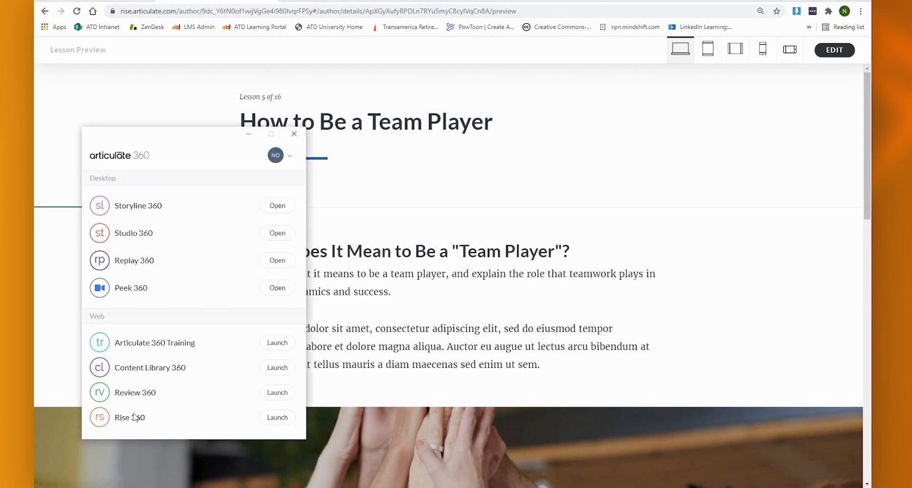
pyautogui.moveTo(356, 191)
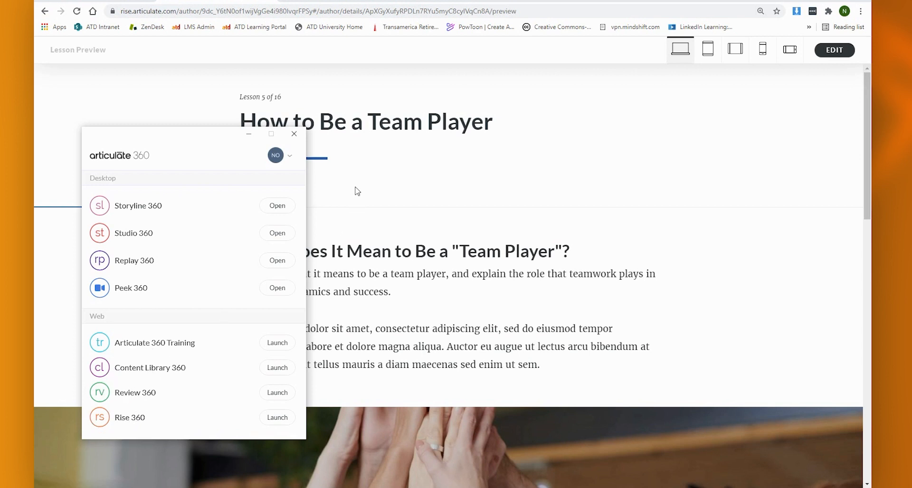
pyautogui.click(277, 392)
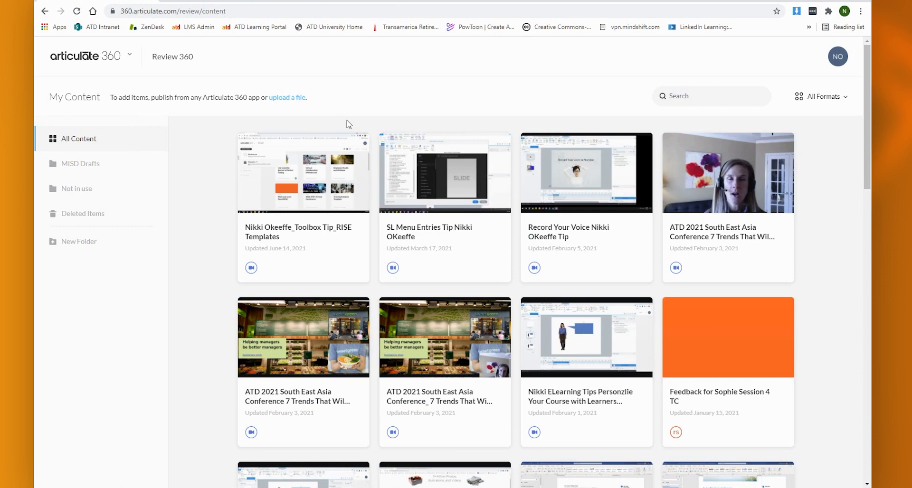
pyautogui.moveTo(251, 33)
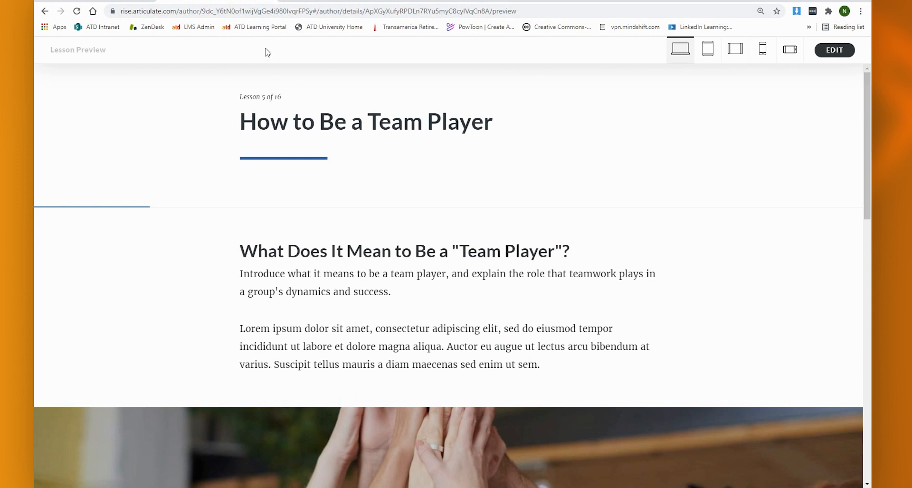
pyautogui.moveTo(259, 70)
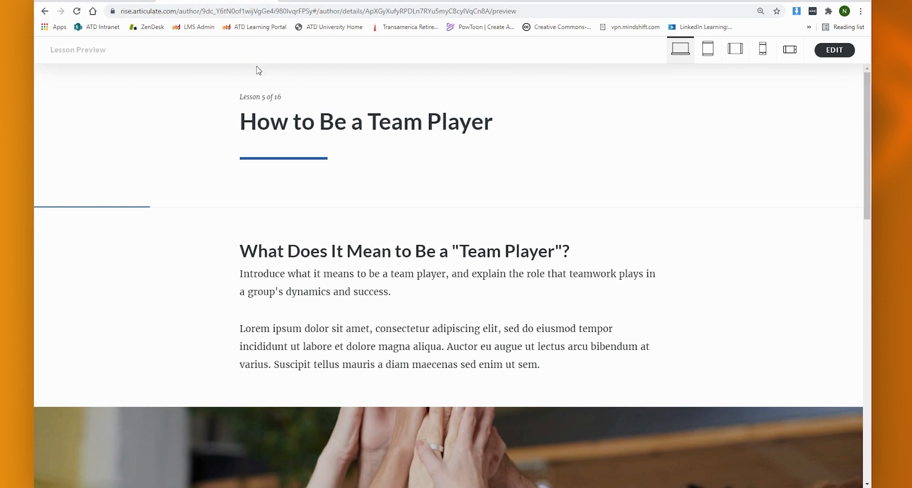